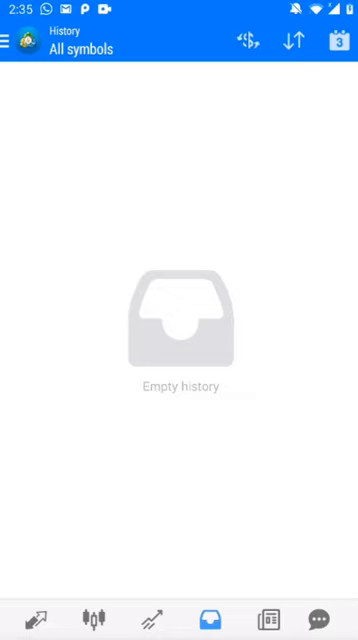
- Show the trade history for a custom period from 01 Mar 2020 to 27 Jun 2020
left_click(14, 48)
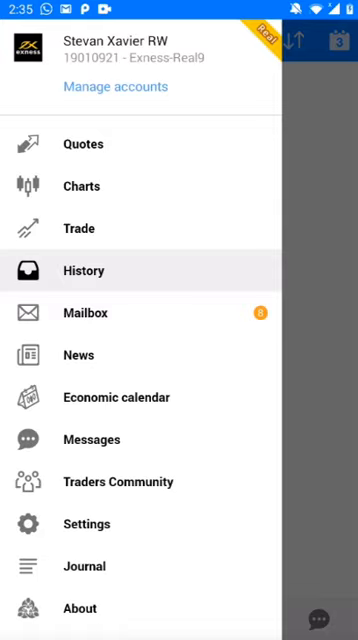
left_click(84, 270)
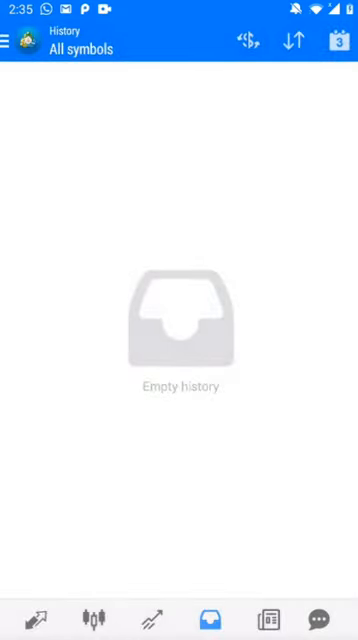
left_click(338, 40)
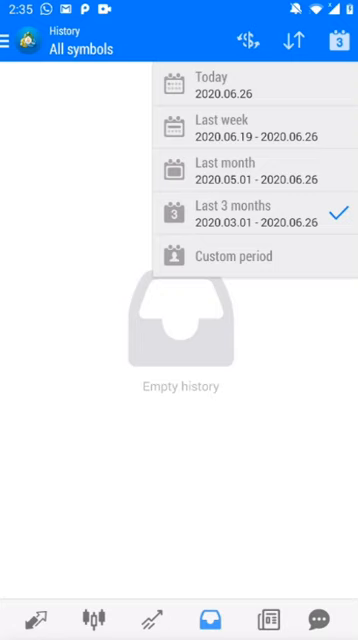
left_click(232, 256)
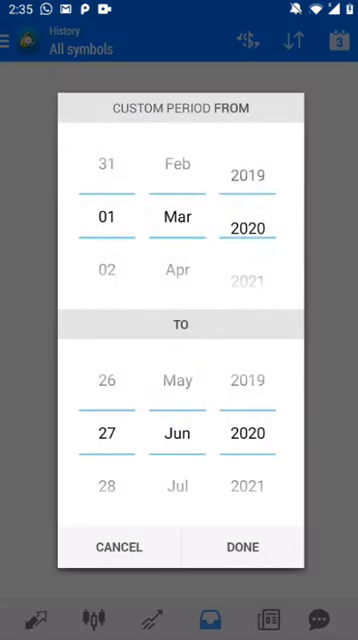
scroll("down", 3)
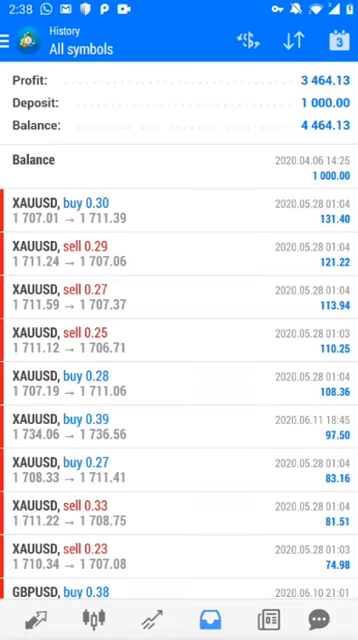
left_click(336, 40)
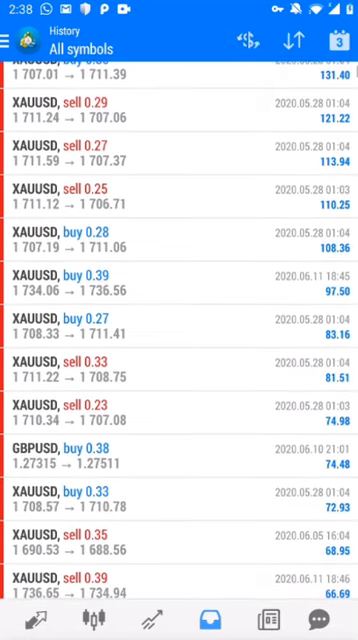
scroll("down", 3)
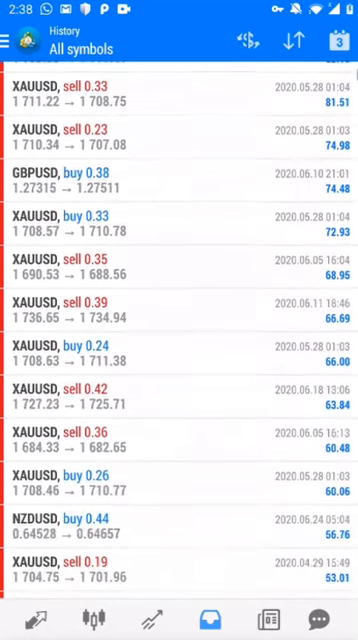
scroll("down", 3)
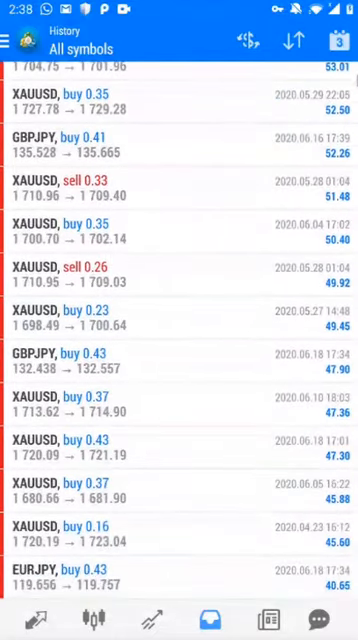
scroll("down", 3)
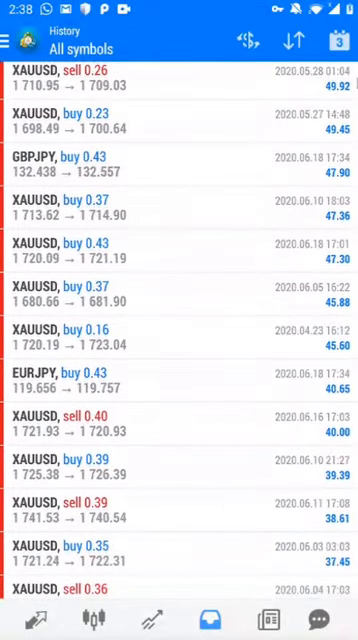
scroll("down", 3)
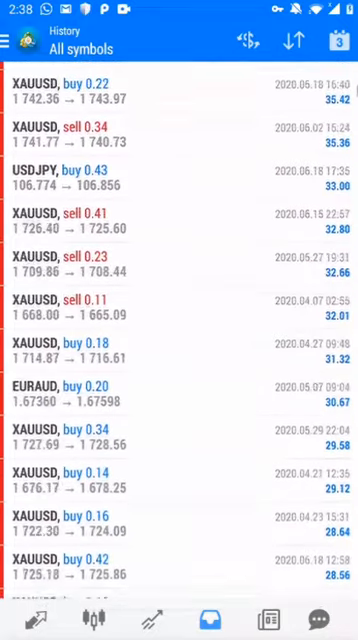
scroll("down", 3)
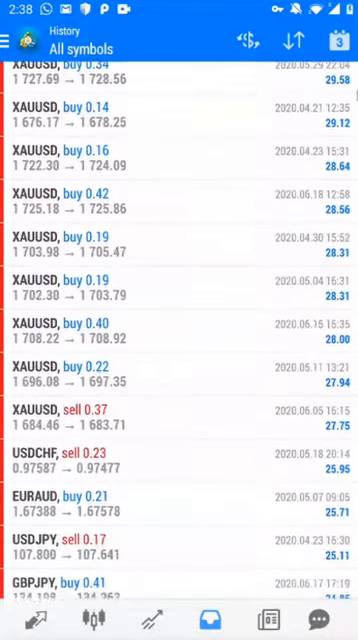
scroll("down", 3)
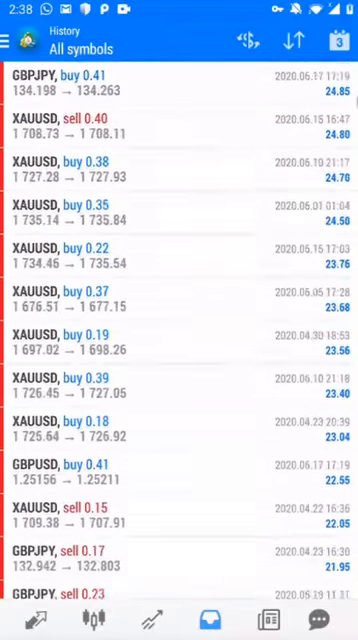
scroll("down", 3)
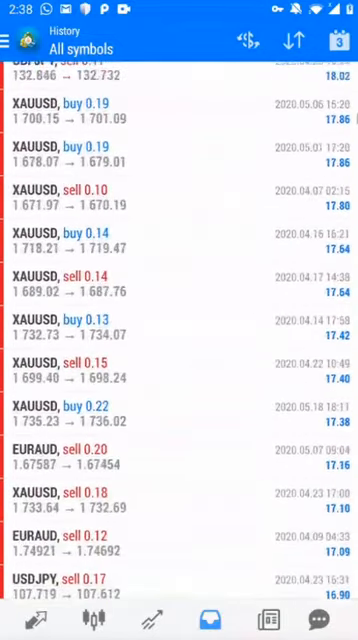
scroll("down", 3)
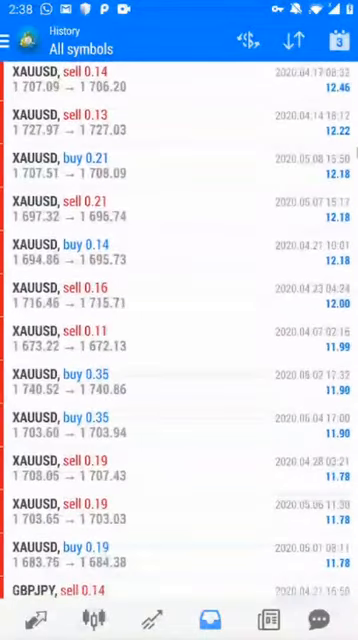
scroll("down", 3)
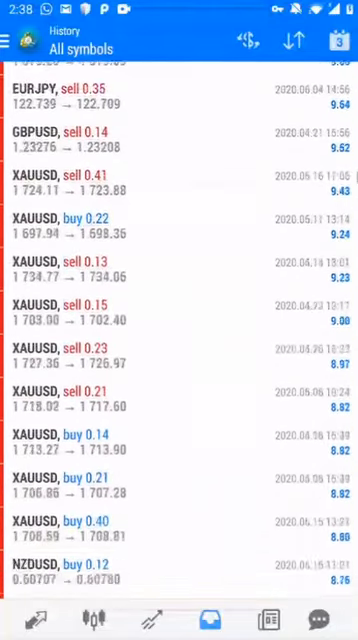
scroll("down", 3)
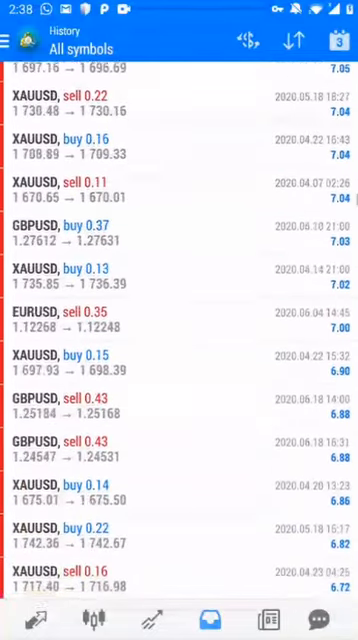
scroll("down", 3)
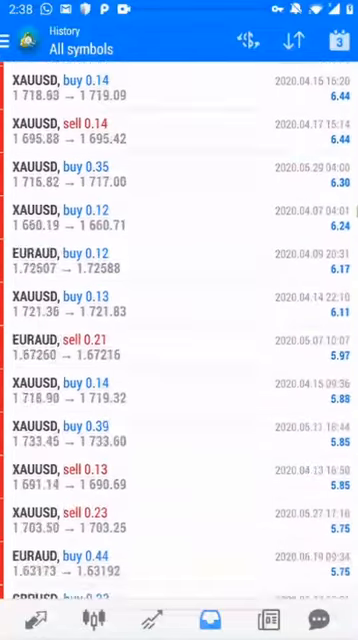
scroll("down", 3)
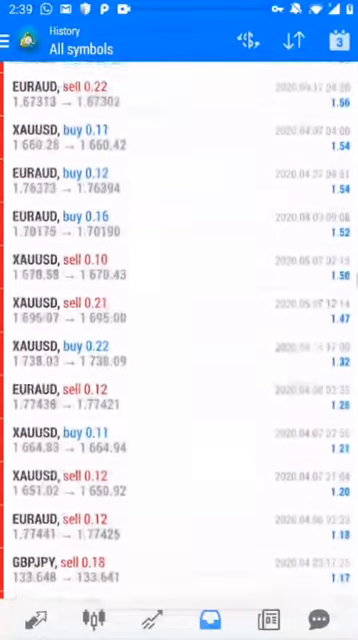
scroll("down", 3)
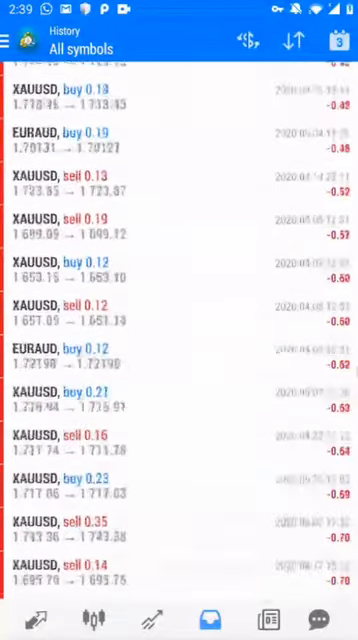
scroll("down", 3)
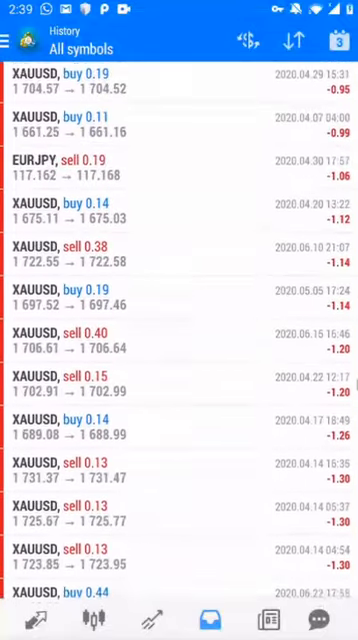
scroll("down", 3)
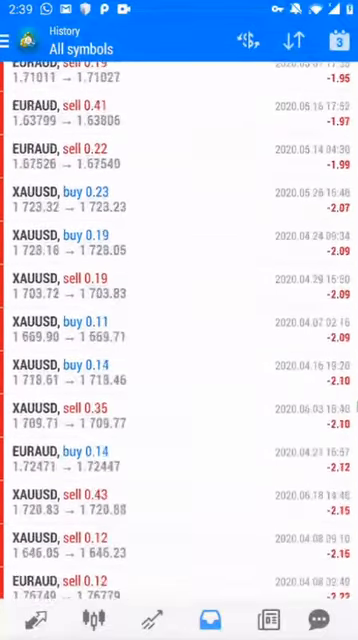
scroll("down", 3)
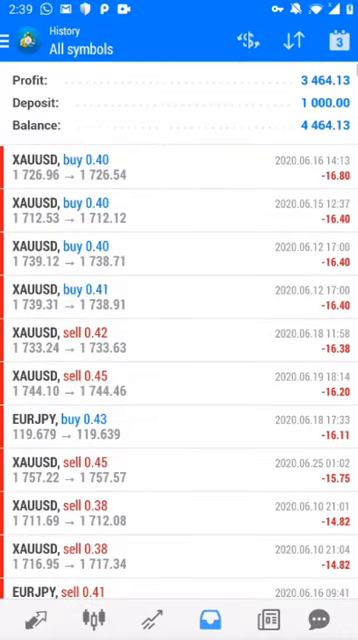
scroll("down", 3)
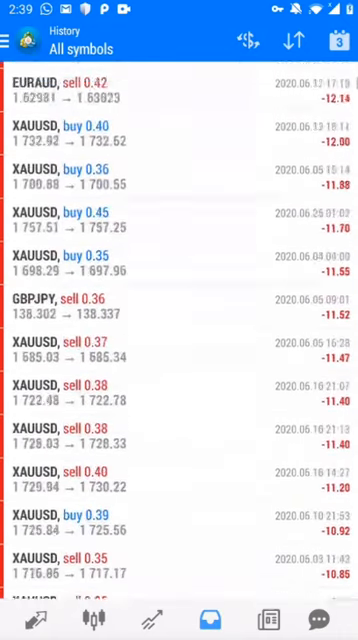
scroll("down", 3)
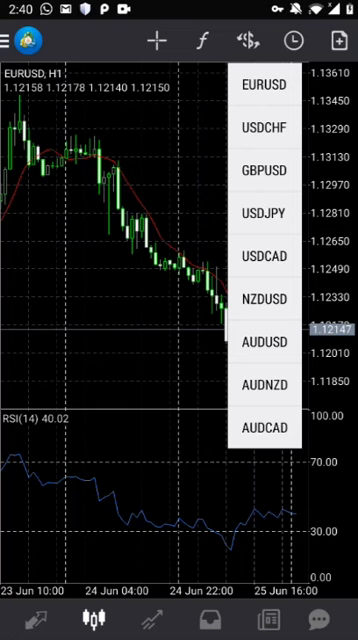
- Switch to the Quotes list of currency pairs, briefly viewing the side menu
left_click(246, 38)
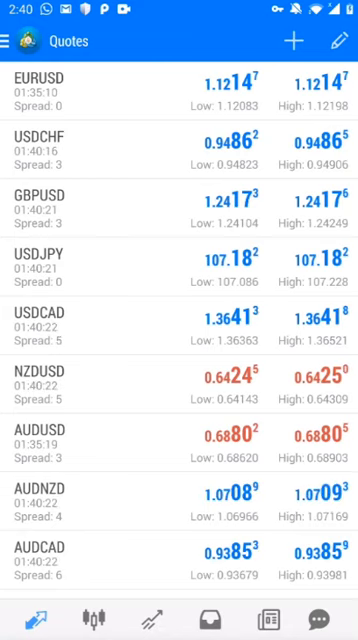
left_click(18, 44)
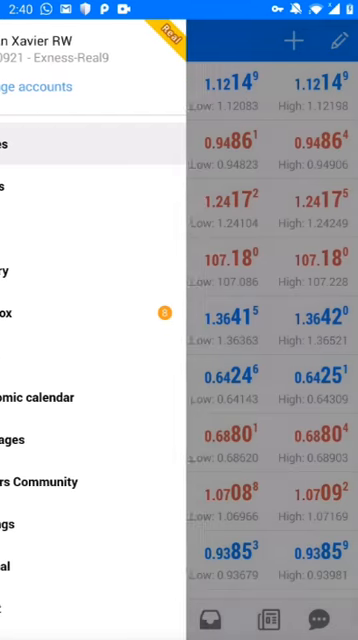
left_click(20, 40)
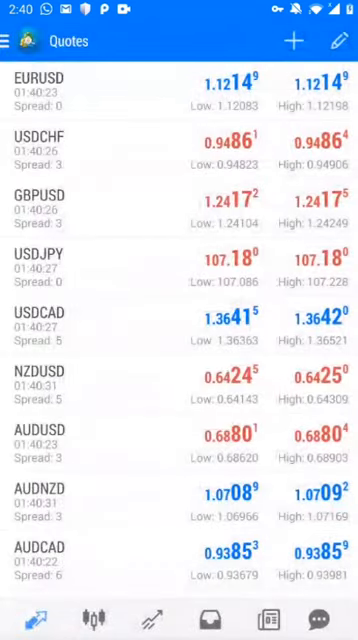